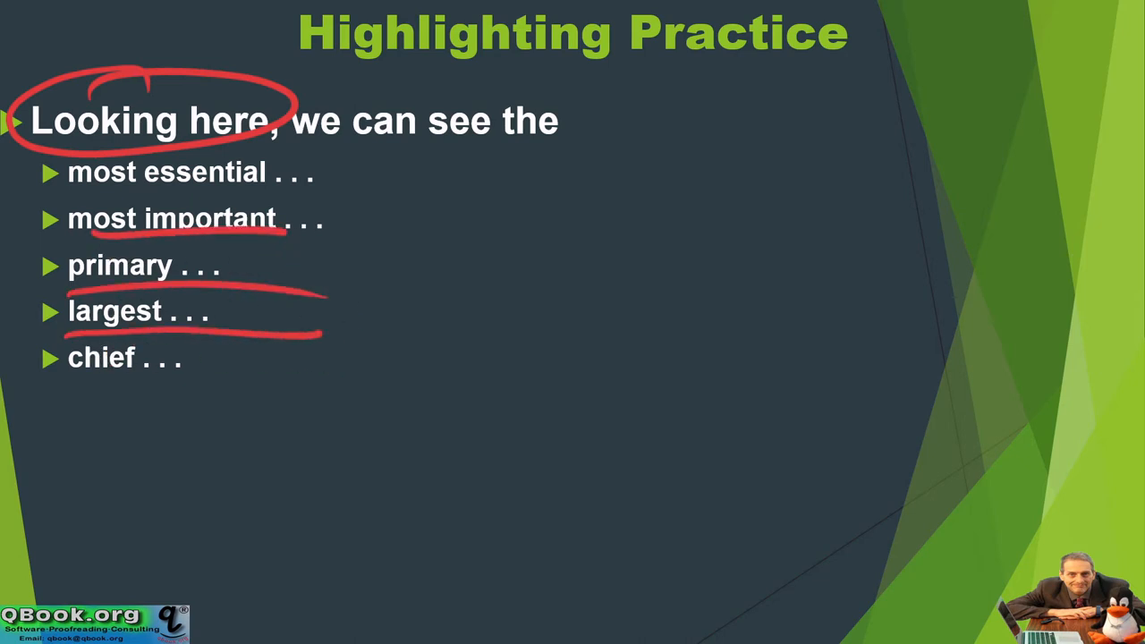
Underline the last bullet, 'chief', with the red pen like the bullets above.
{"action": "left_click_drag", "start_coordinate": [107, 380], "coordinate": [304, 380]}
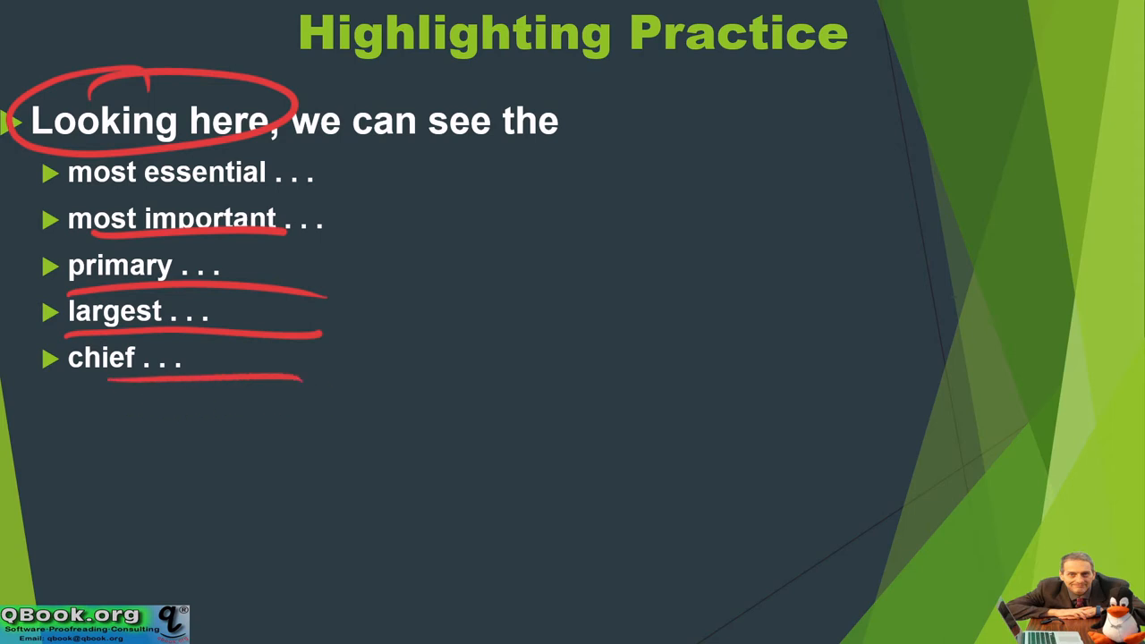